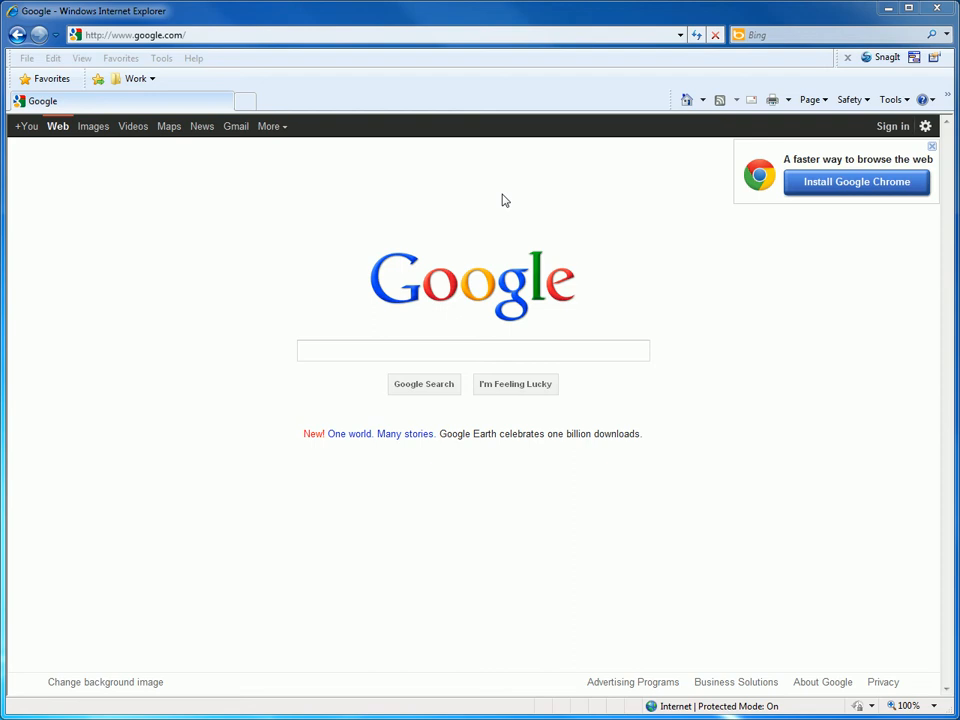
mouse_move(386, 196)
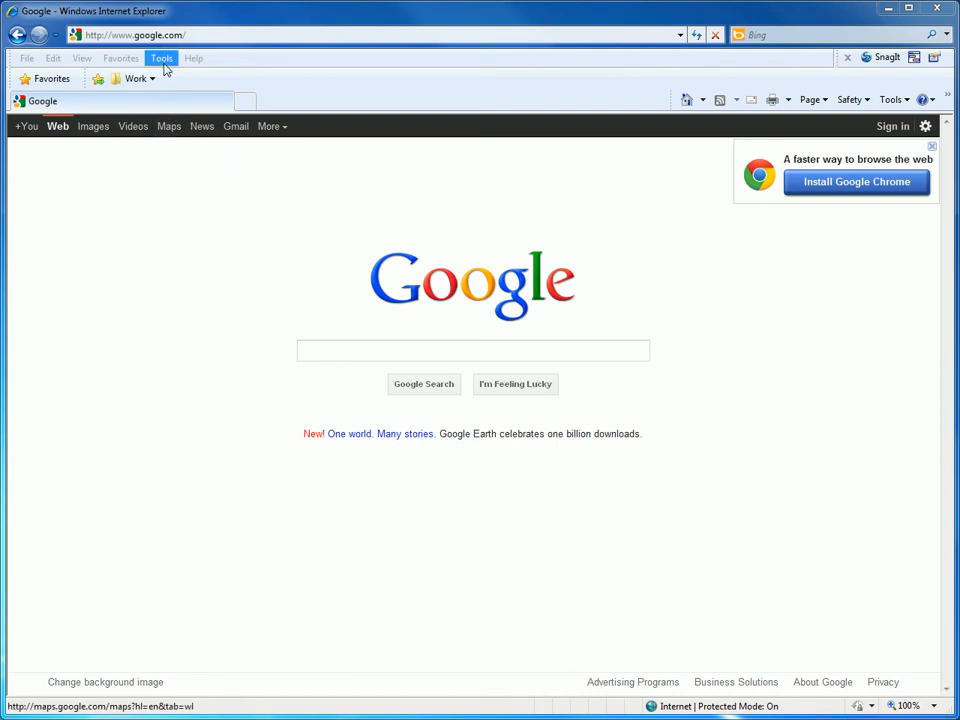
Step: Open the Tools menu in Internet Explorer's menu bar
click(161, 58)
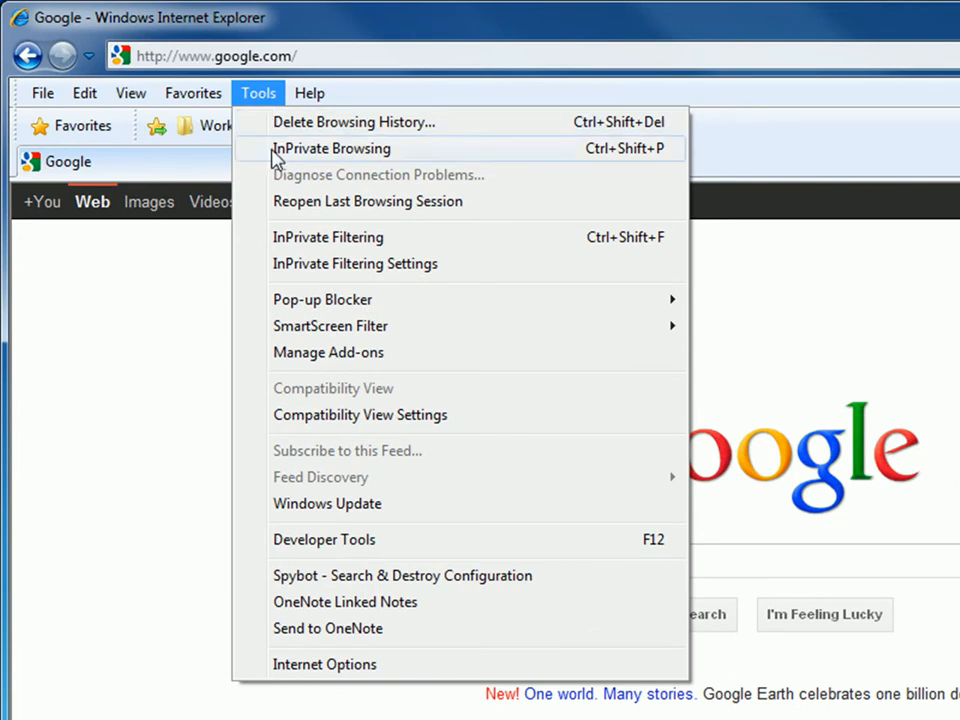
mouse_move(265, 670)
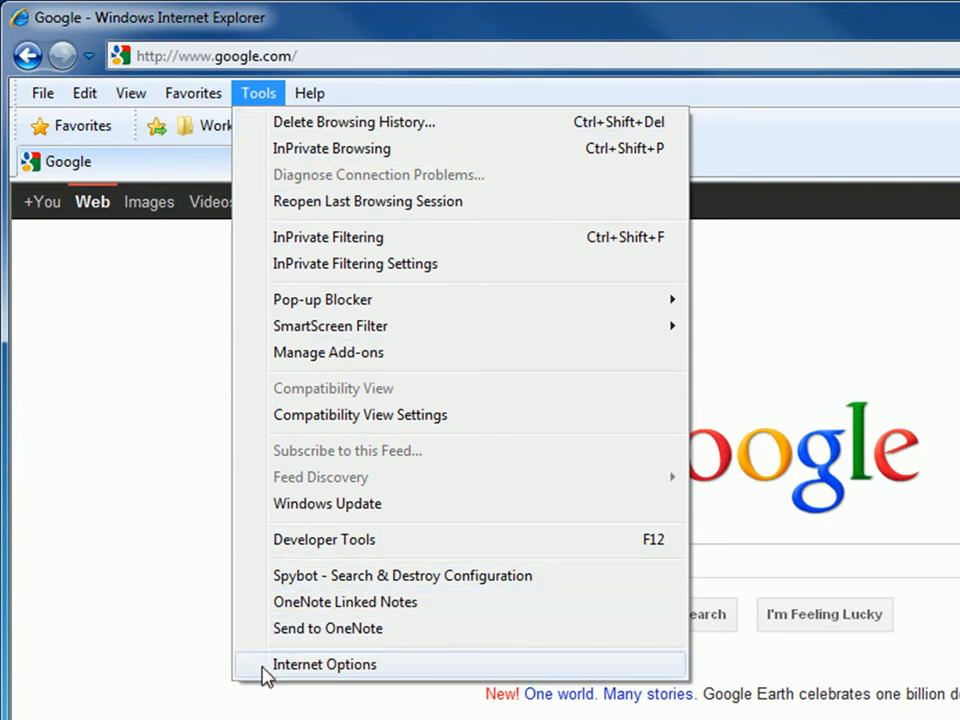
Step: Open Internet Options on the Security tab with the Trusted sites zone selected
click(324, 664)
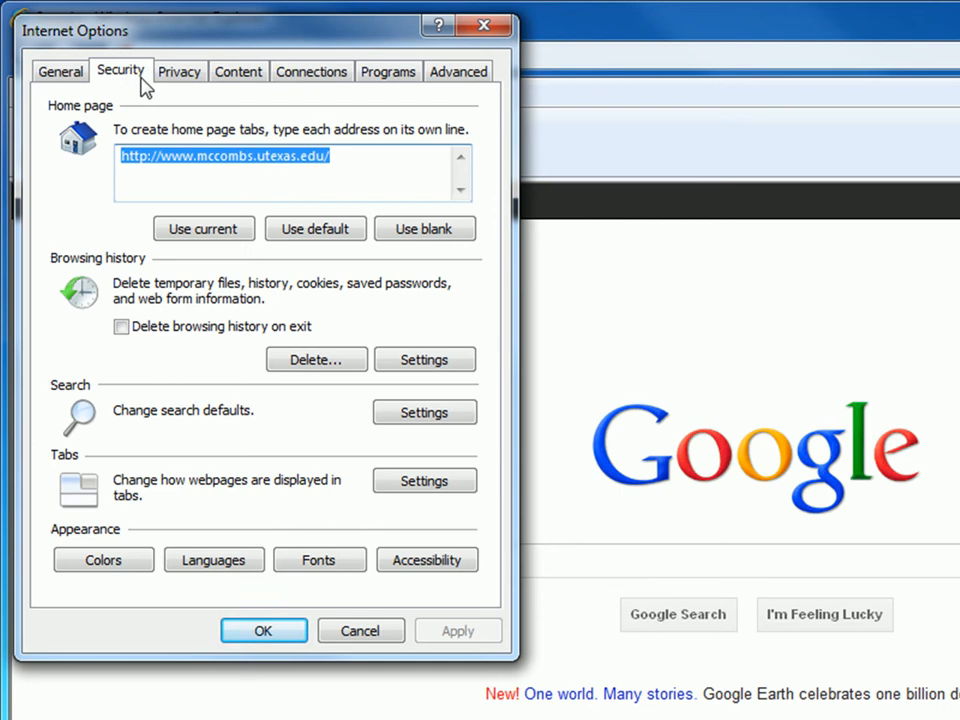
click(120, 71)
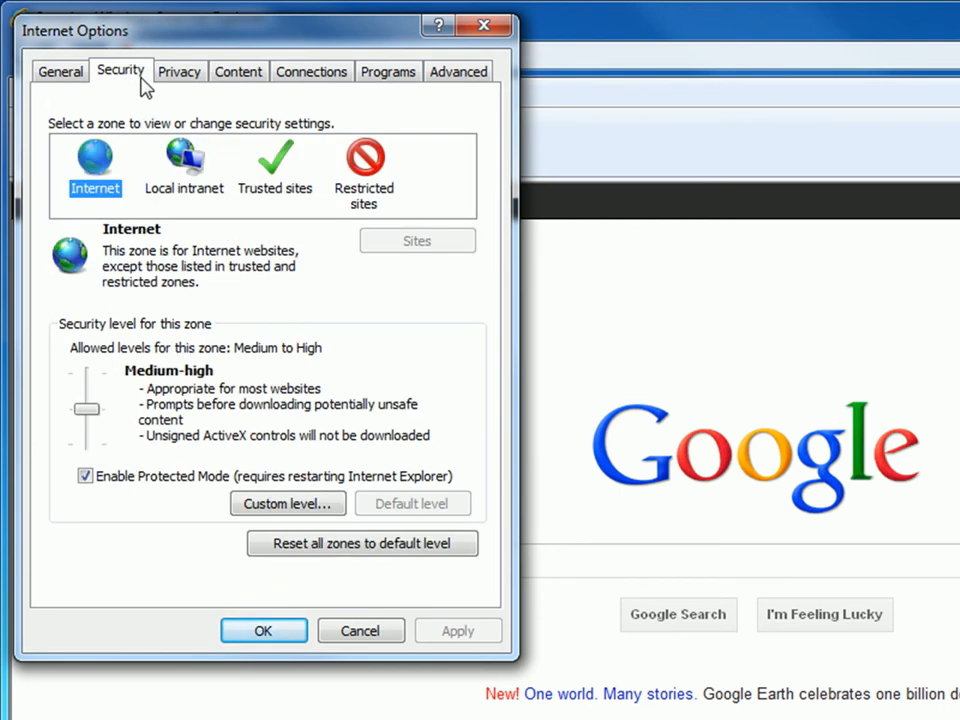
mouse_move(282, 212)
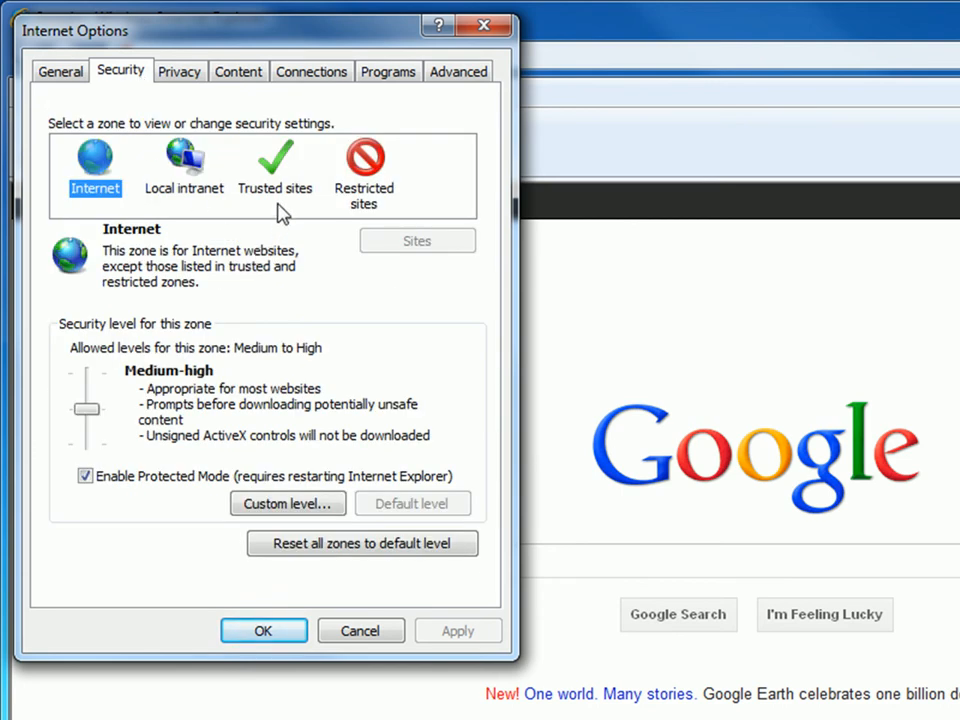
click(275, 165)
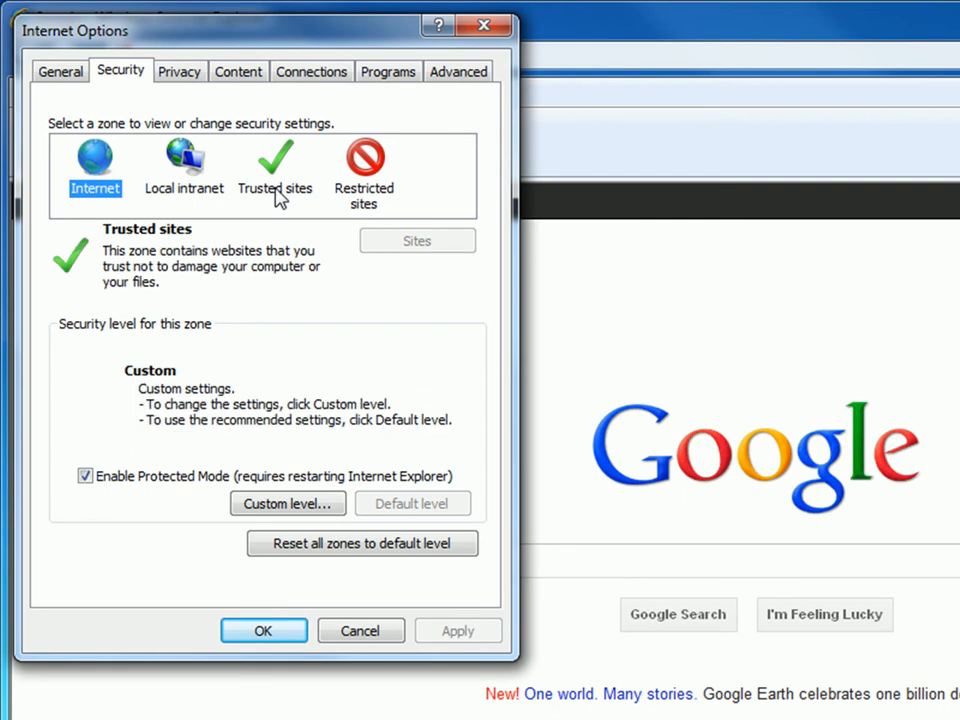
click(275, 165)
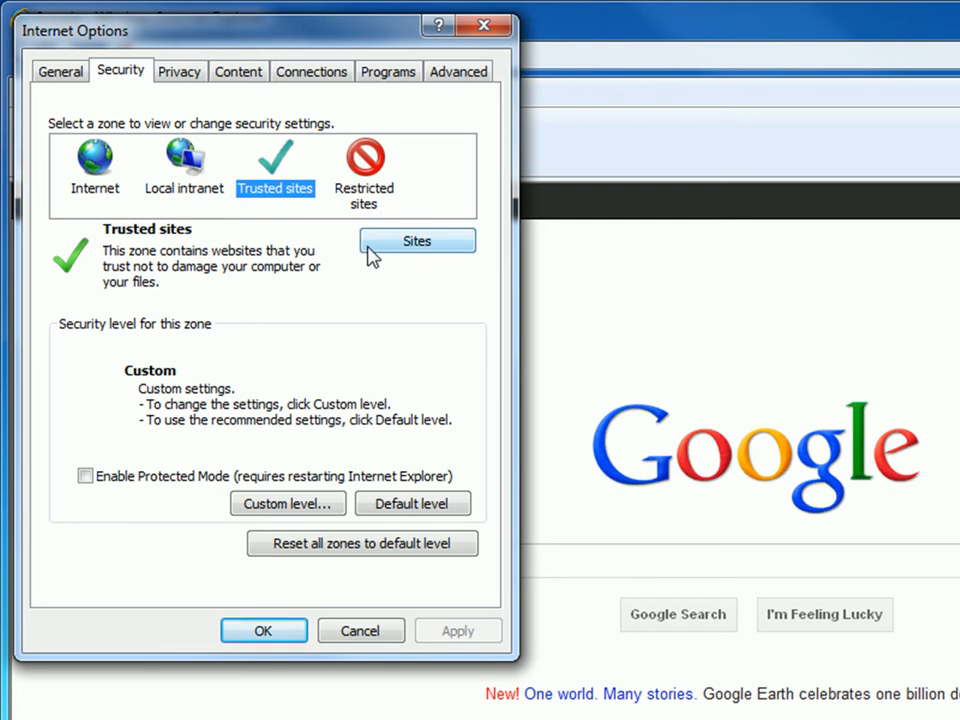
click(416, 241)
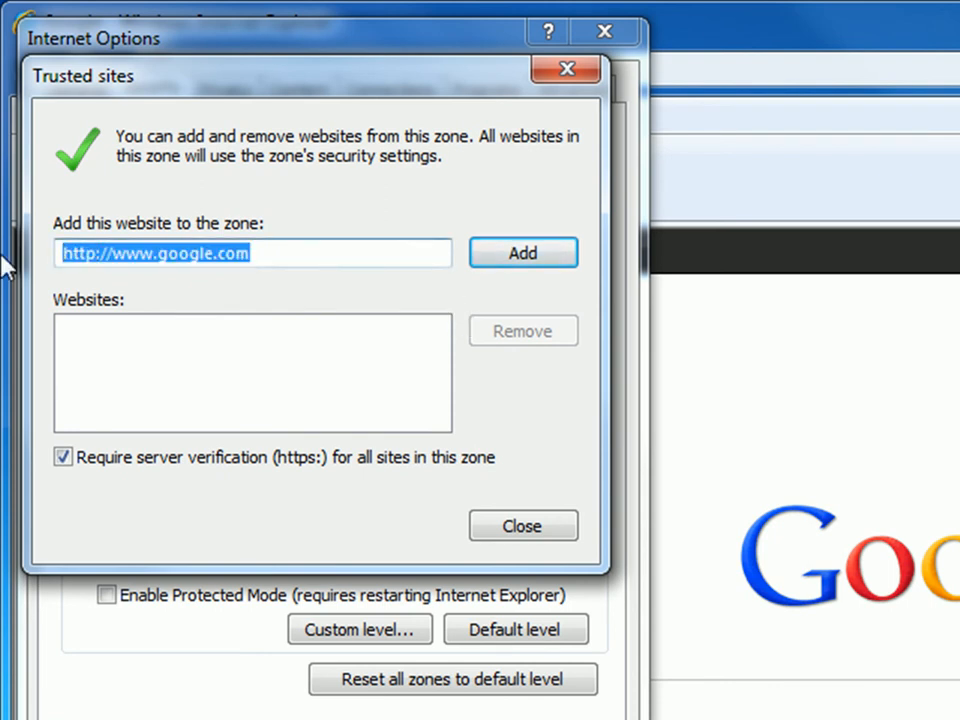
text(http://scstaging.mccombs.utexas.edu/sitecore)
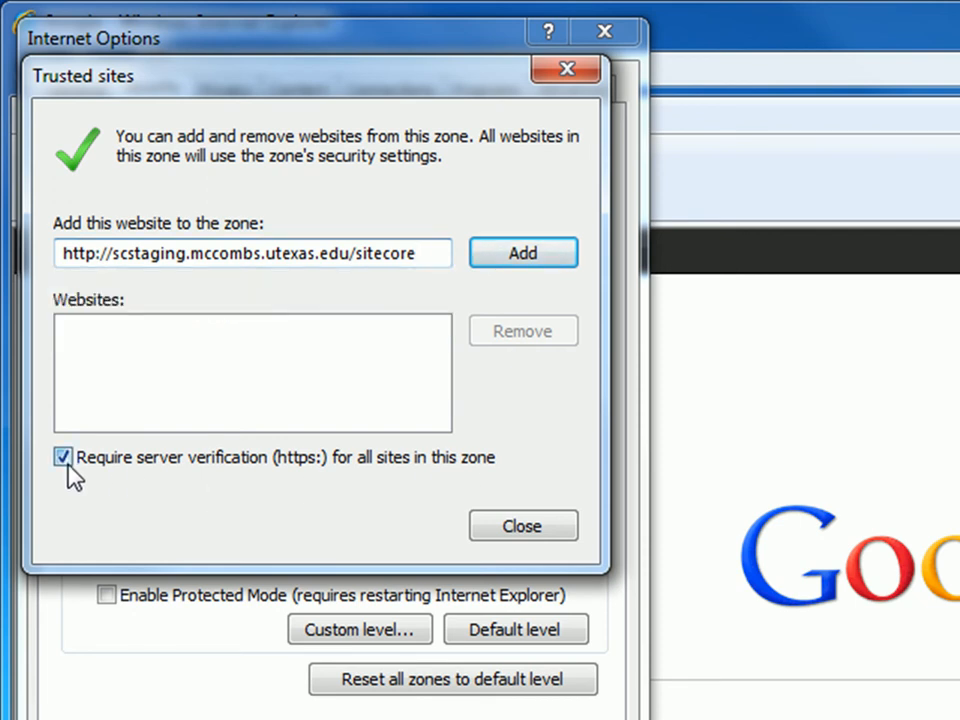
click(63, 457)
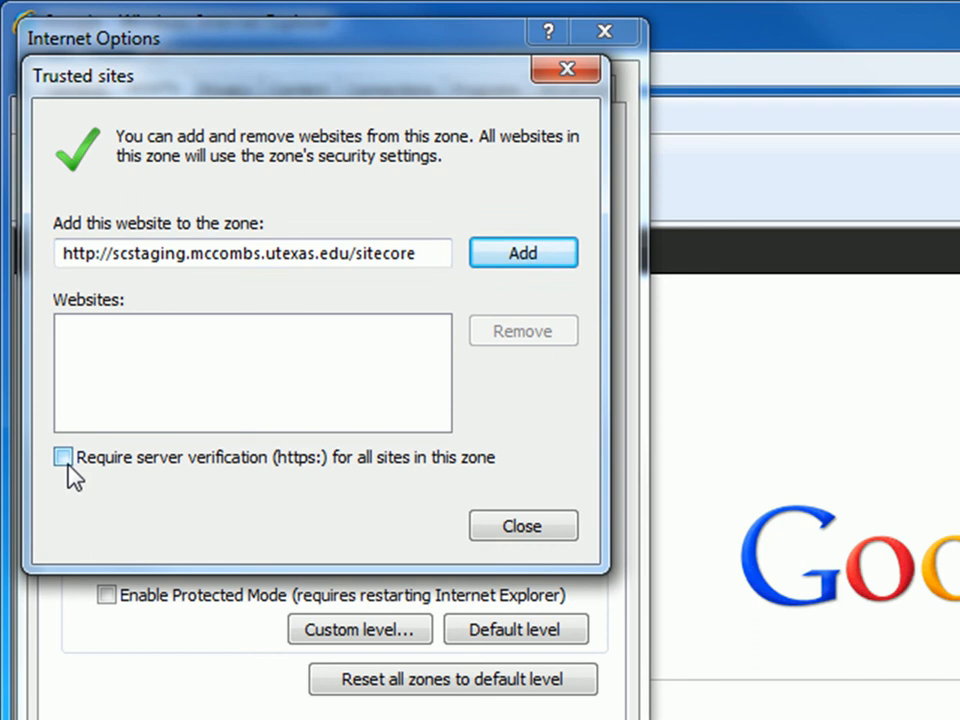
click(523, 252)
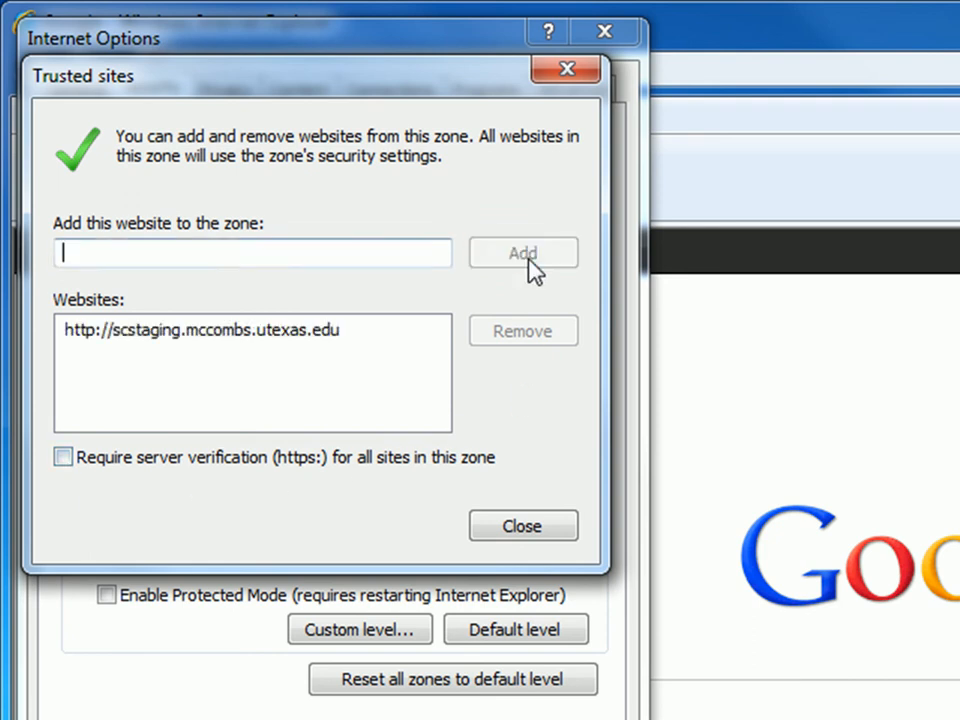
mouse_move(523, 526)
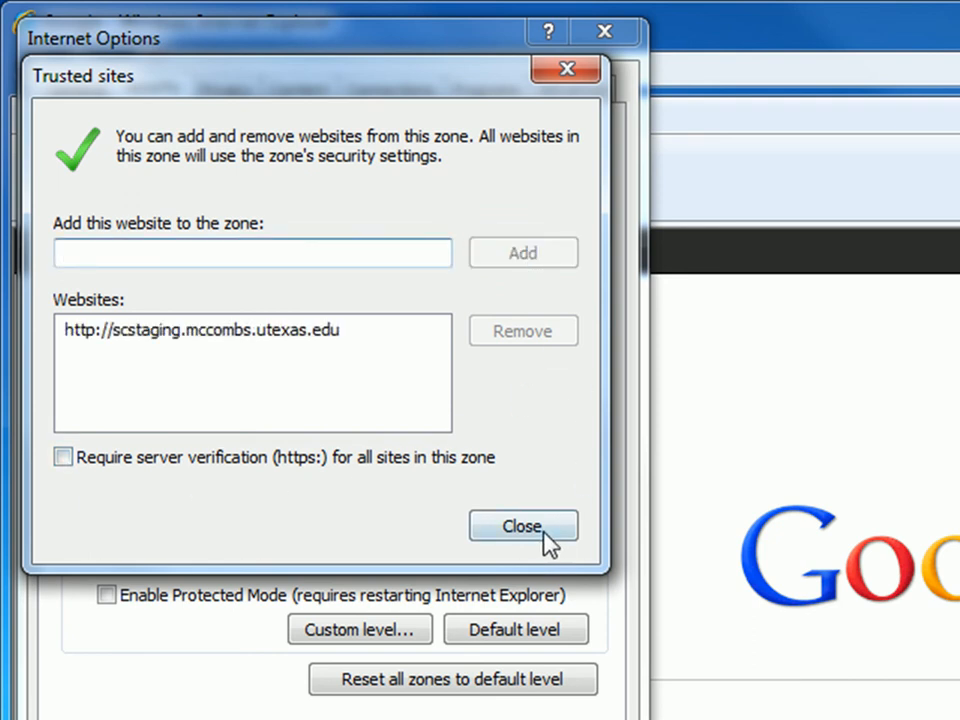
click(522, 526)
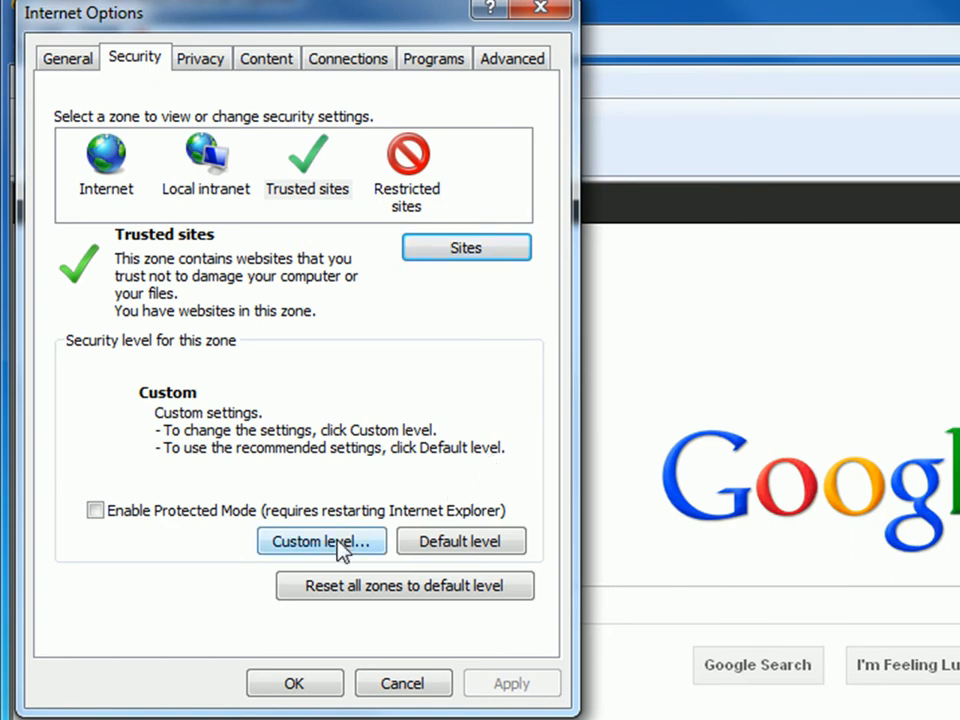
click(321, 541)
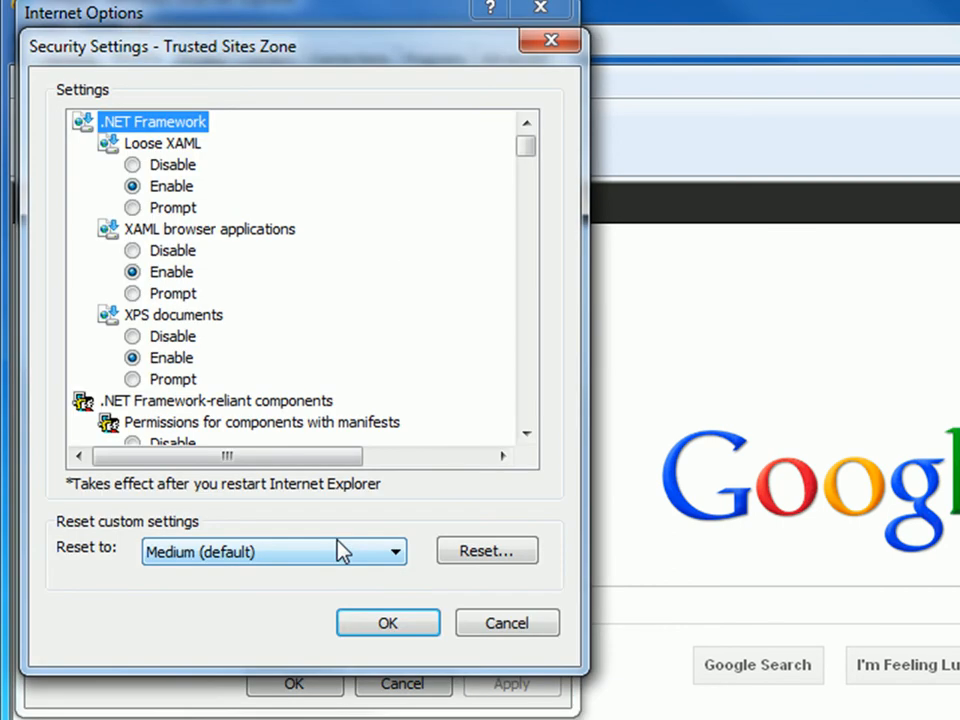
mouse_move(343, 548)
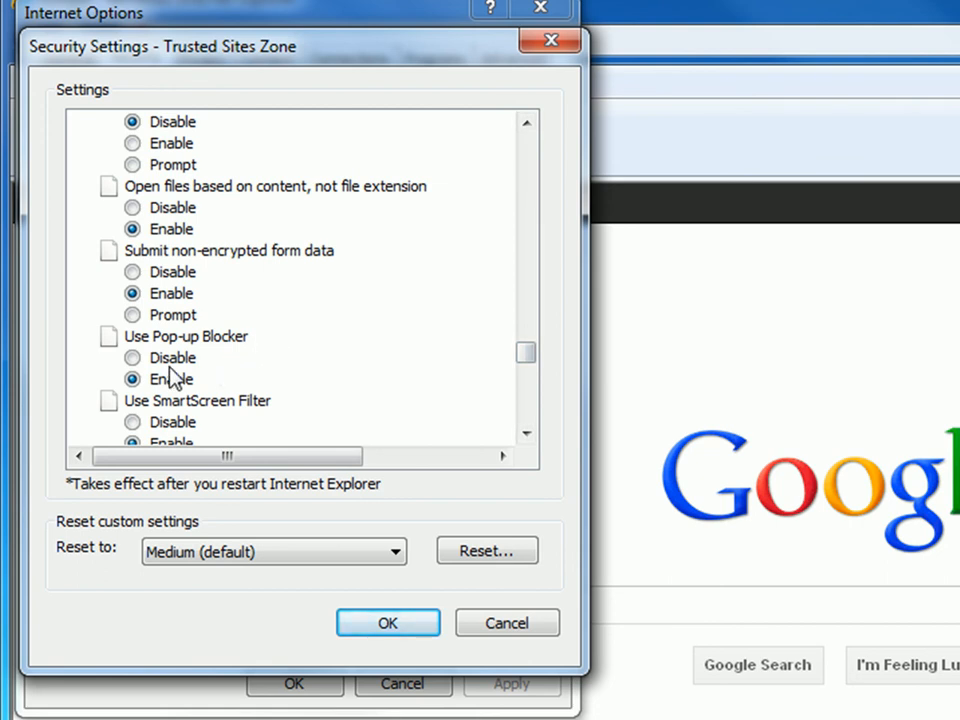
Step: Set Use Pop-up Blocker to Disable for Trusted sites and confirm the warning
click(132, 357)
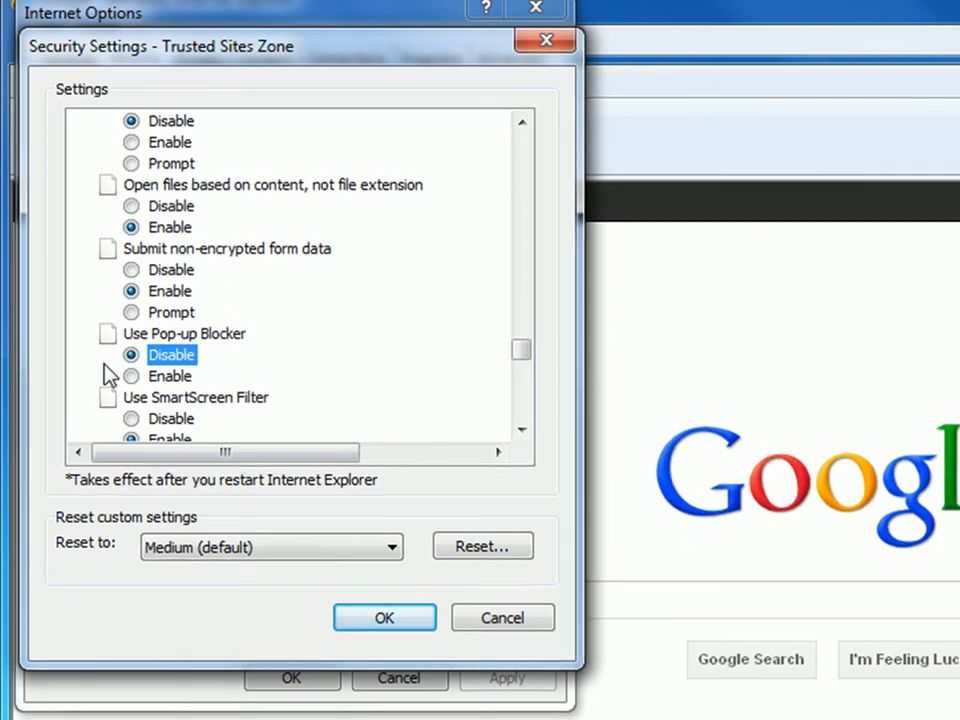
click(384, 617)
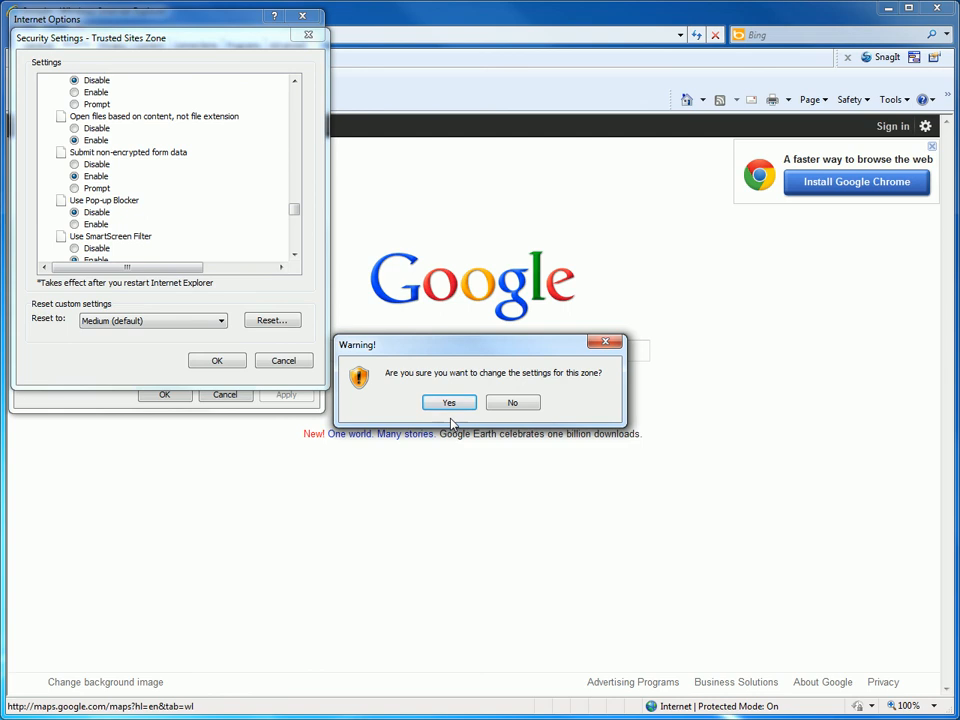
click(449, 402)
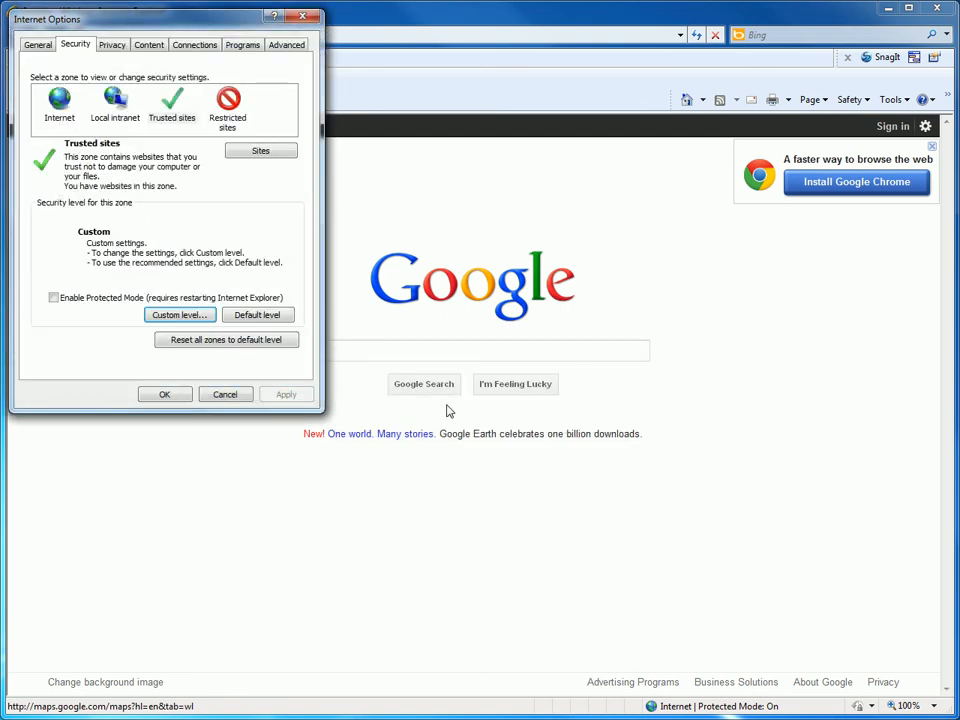